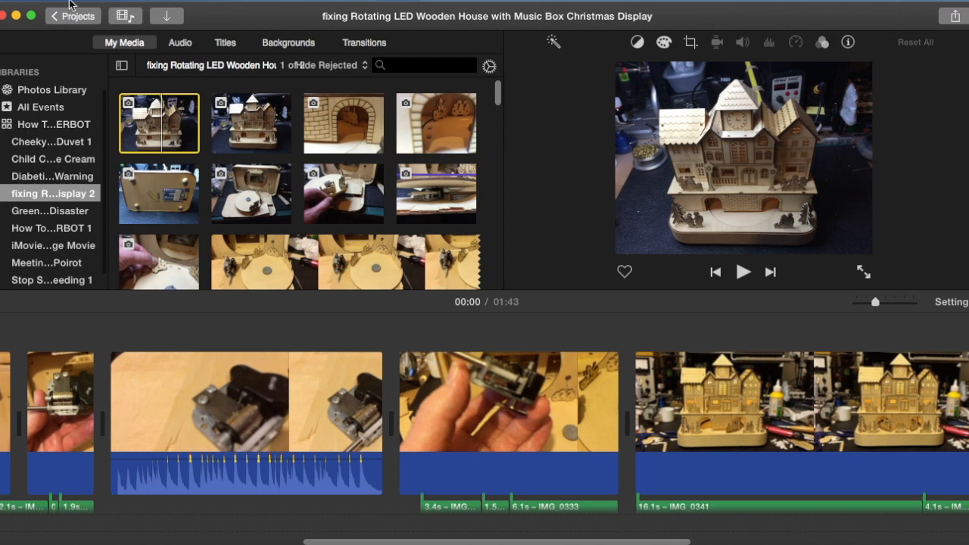
# Step: Bring up the File menu to reach the Share > YouTube command for the IMG_0318 clip
pyautogui.click(83, 3)
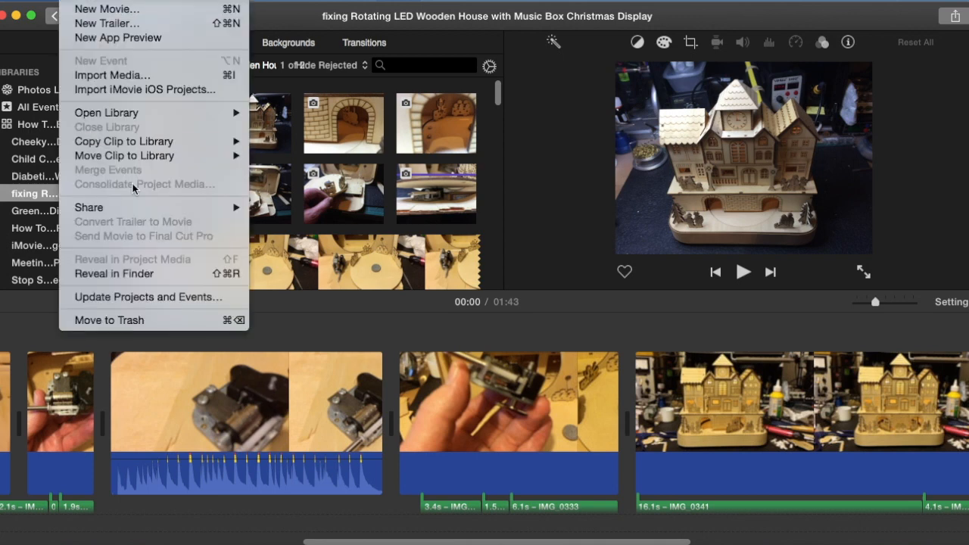
pyautogui.moveTo(88, 208)
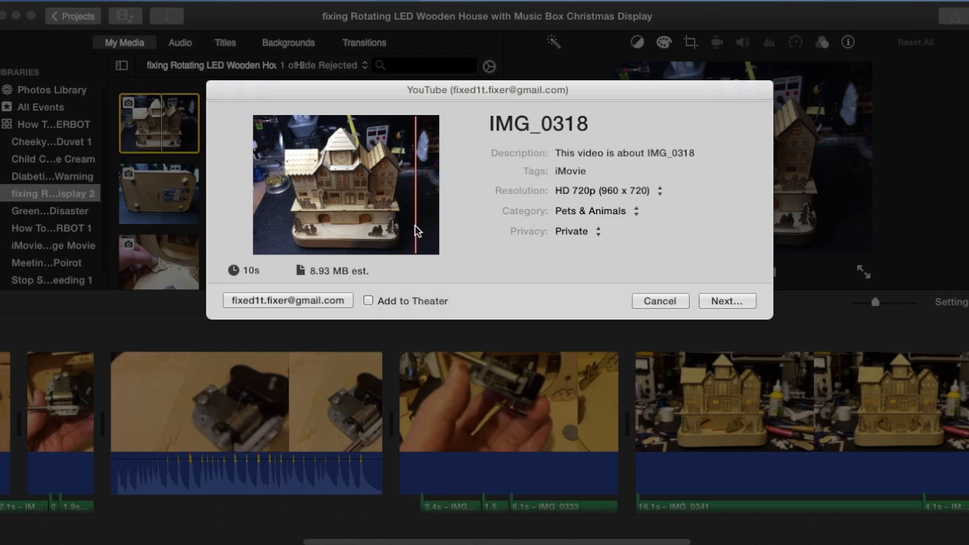
pyautogui.click(659, 300)
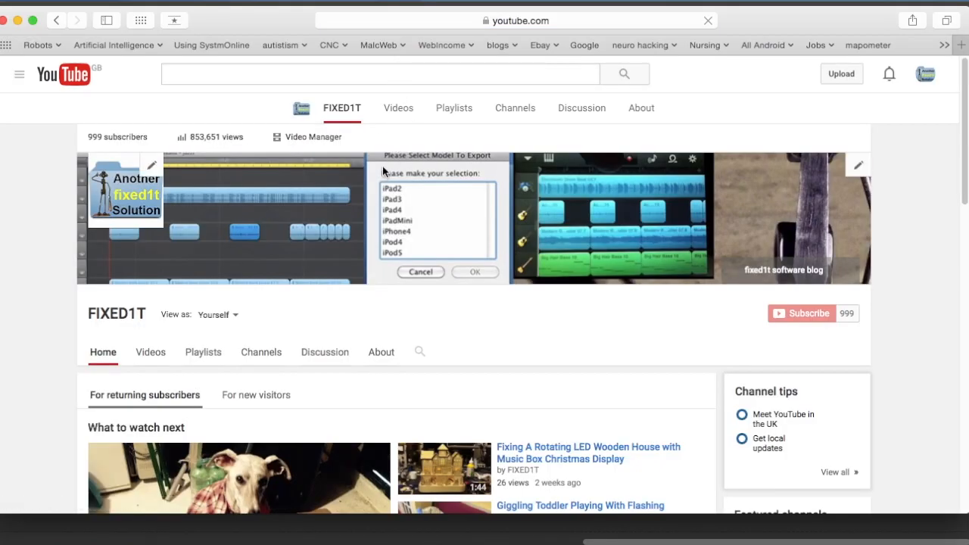
pyautogui.moveTo(315, 136)
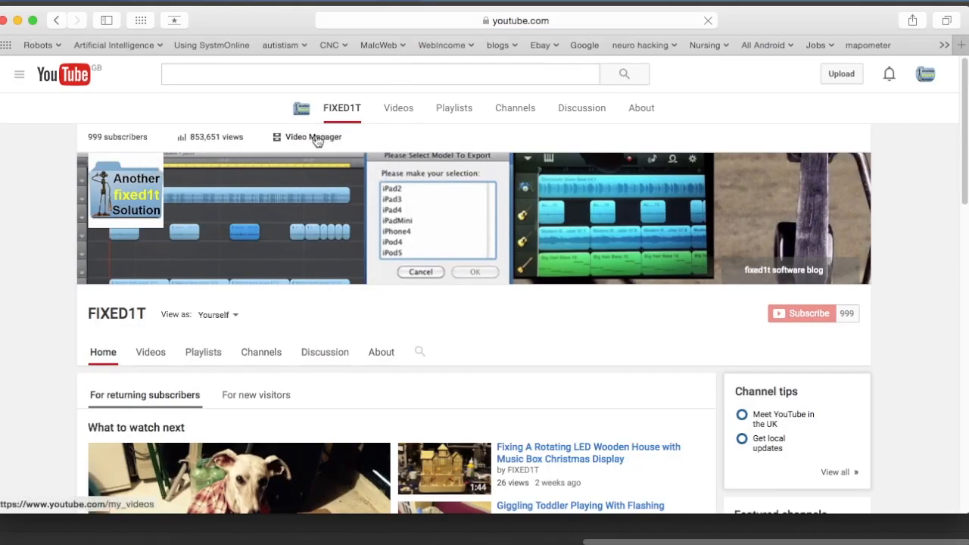
# Step: From Video Manager, edit the Fixing A Rotating LED Wooden House video and choose a customised thumbnail
pyautogui.click(315, 136)
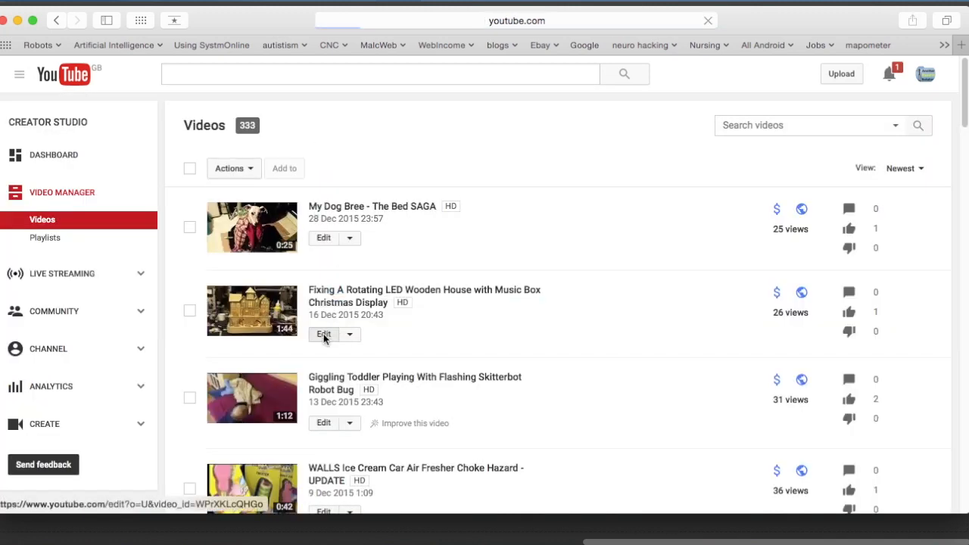
pyautogui.click(324, 335)
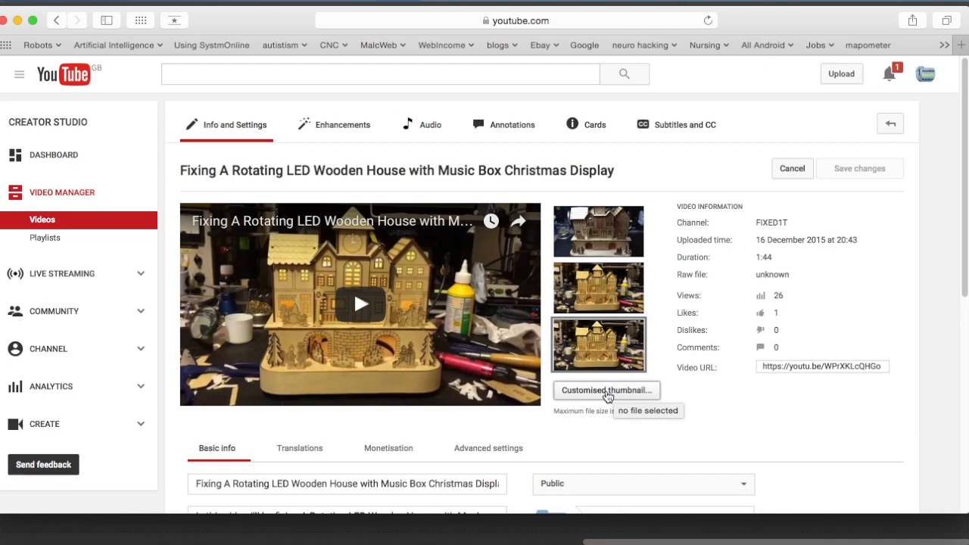
pyautogui.click(606, 391)
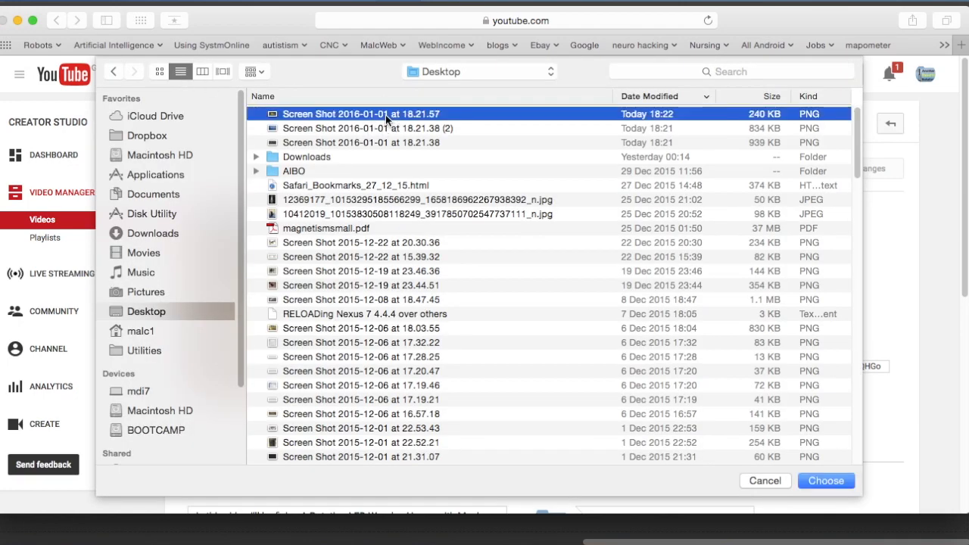
# Step: Select Screen Shot 2016-01-01 at 18.21.57 on the Desktop as the custom thumbnail
pyautogui.click(825, 482)
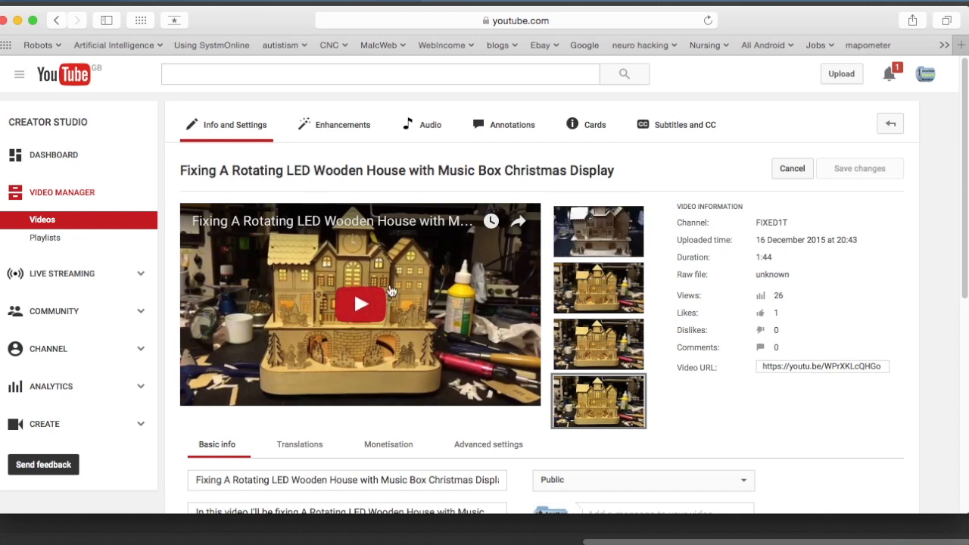
pyautogui.moveTo(598, 400)
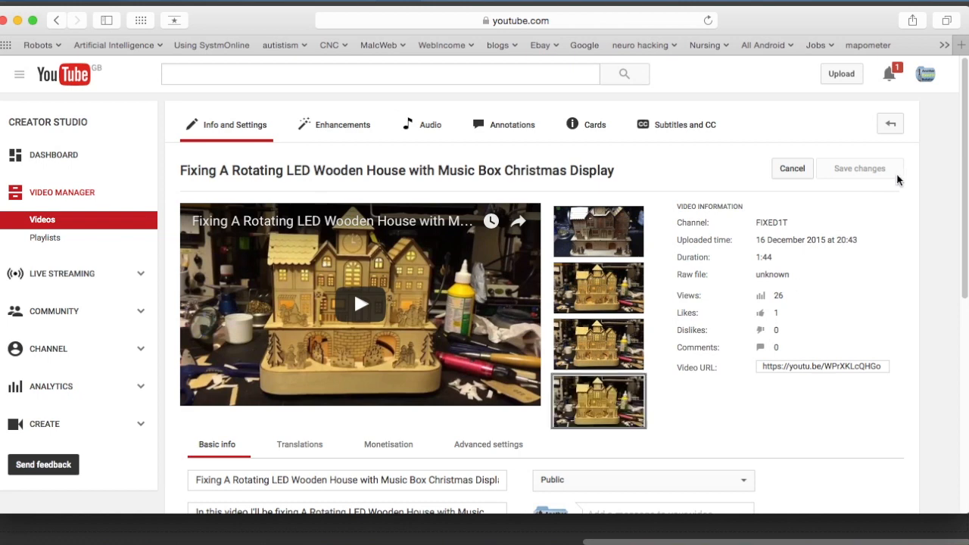
pyautogui.moveTo(598, 400)
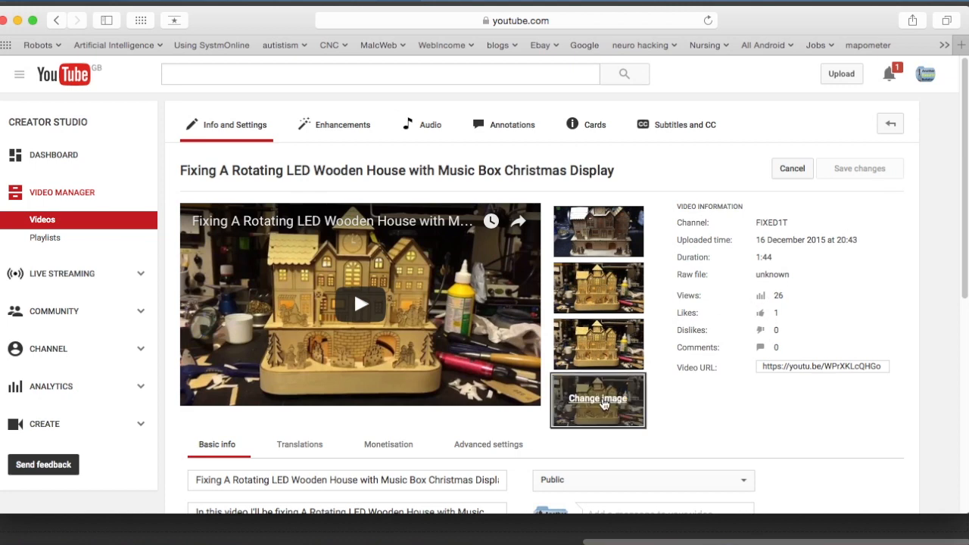